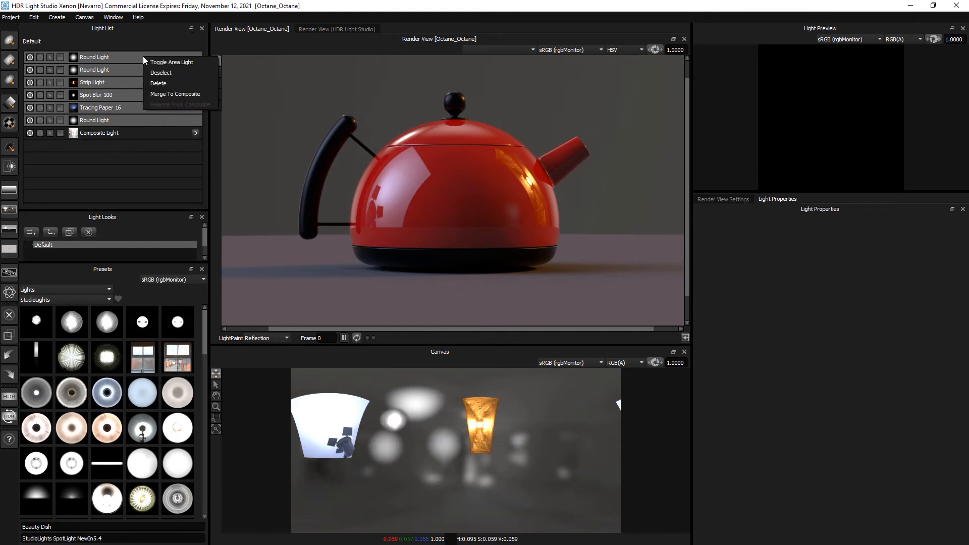
mouse_move(180, 62)
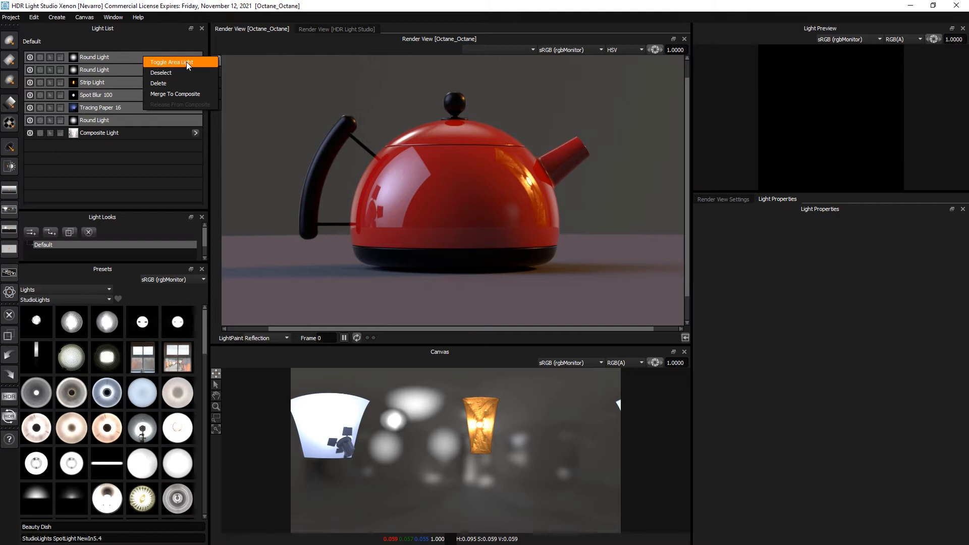
Step: Toggle all six selected HDR lights into 3D area lights
left_click(171, 62)
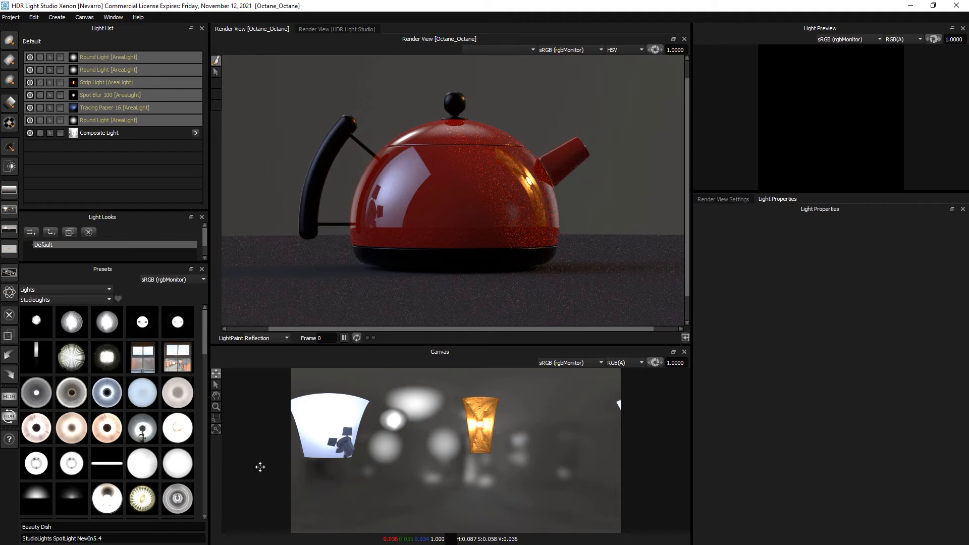
mouse_move(239, 422)
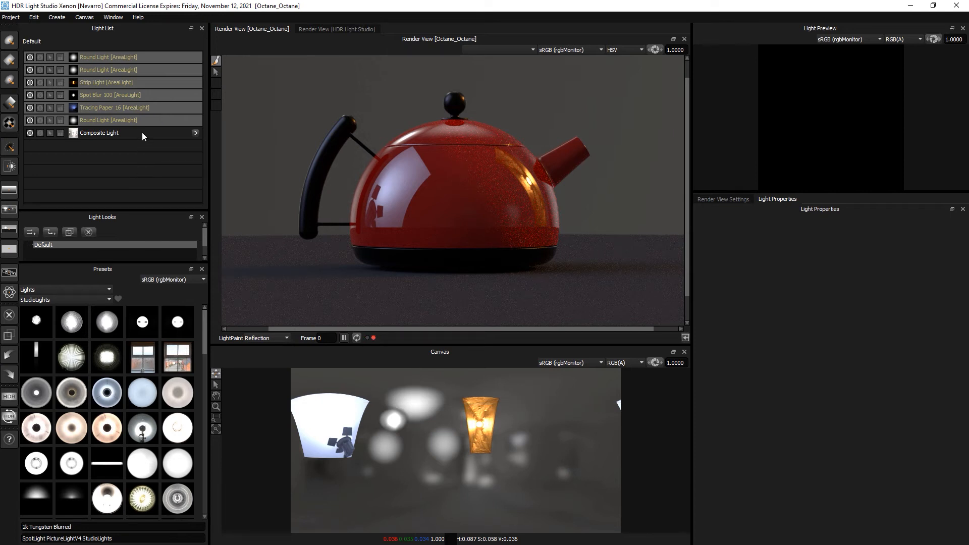
Step: Review the bottom Round Light's area-light settings, then the Tracing Paper 16 light's
left_click(114, 120)
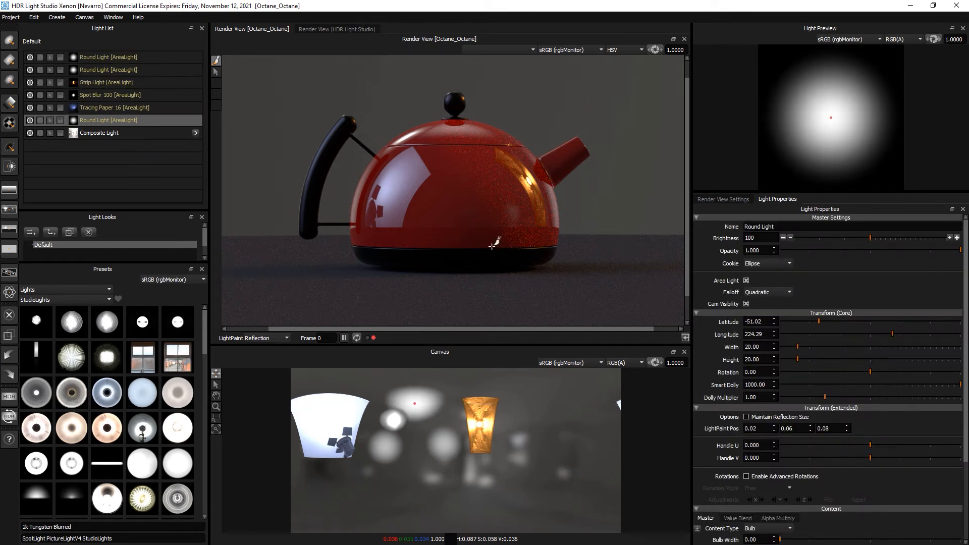
mouse_move(937, 388)
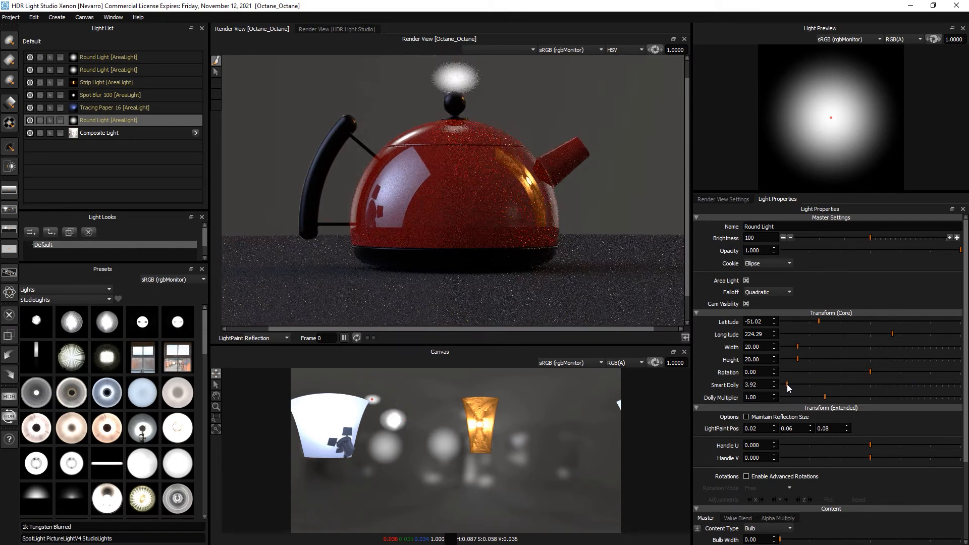
left_click(115, 107)
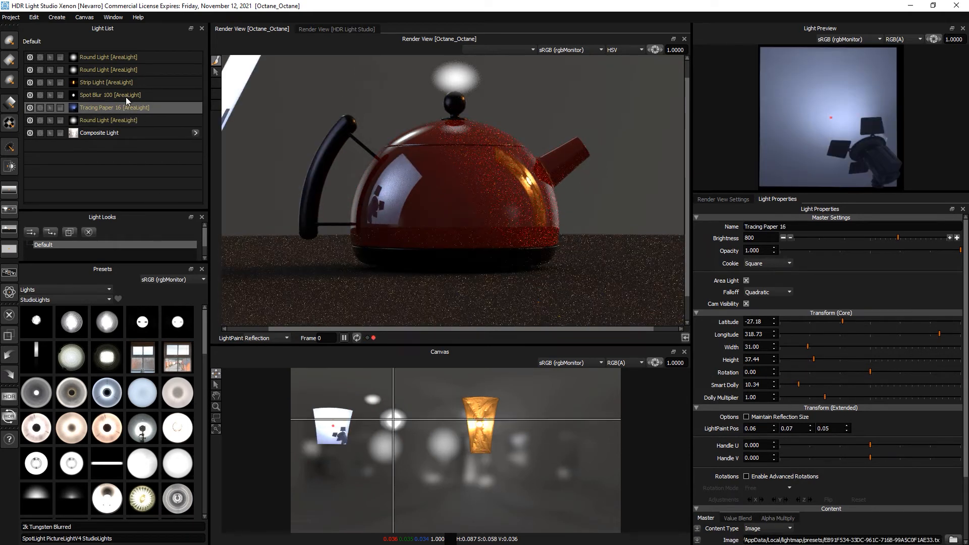
Step: Review the Spot Blur 100 light's settings, then reselect all six lights
left_click(110, 95)
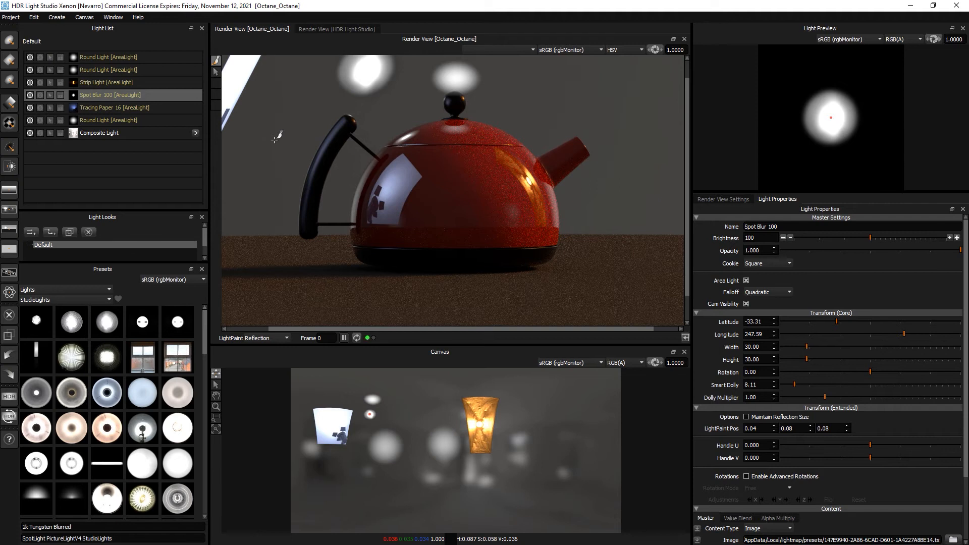
left_click(108, 57)
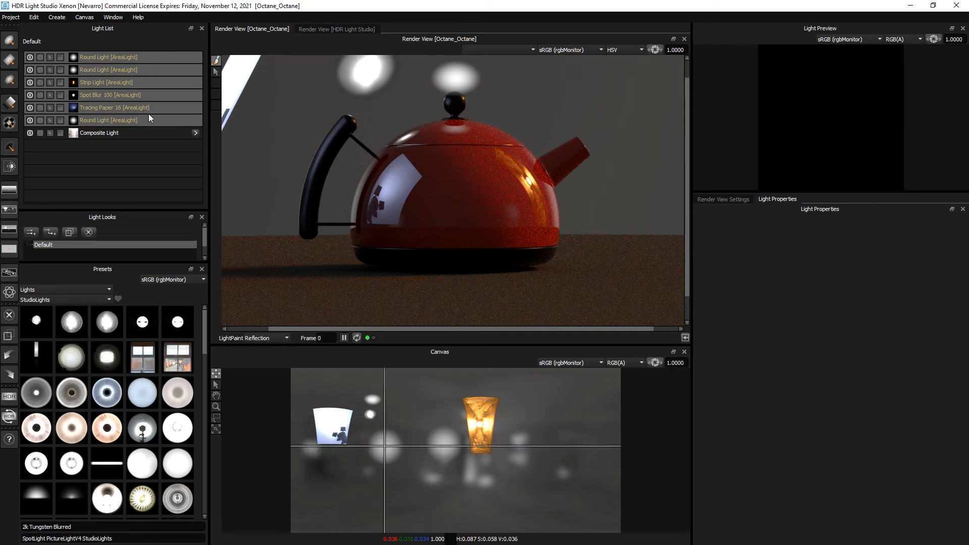
Step: Toggle the six area lights back into standard HDR lights via the Light List context menu
right_click(109, 57)
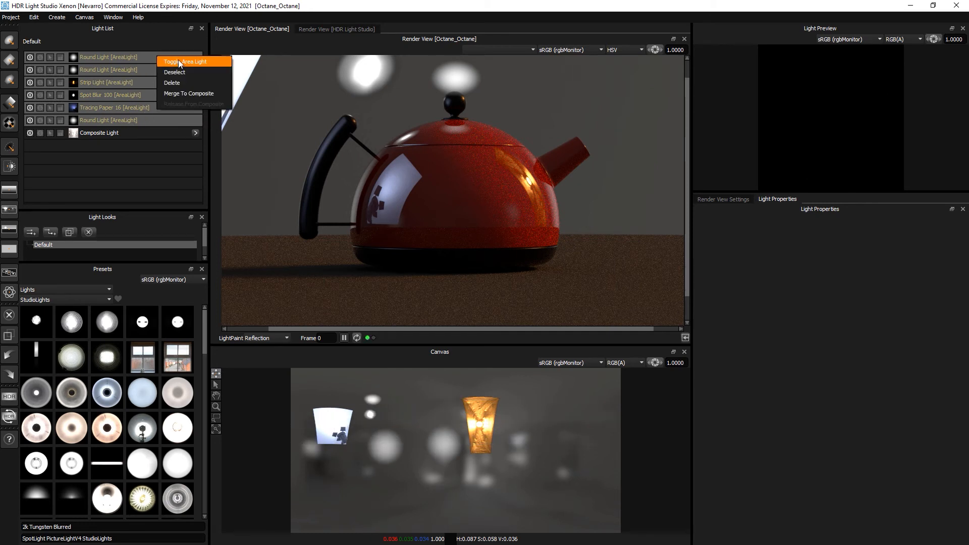
left_click(184, 61)
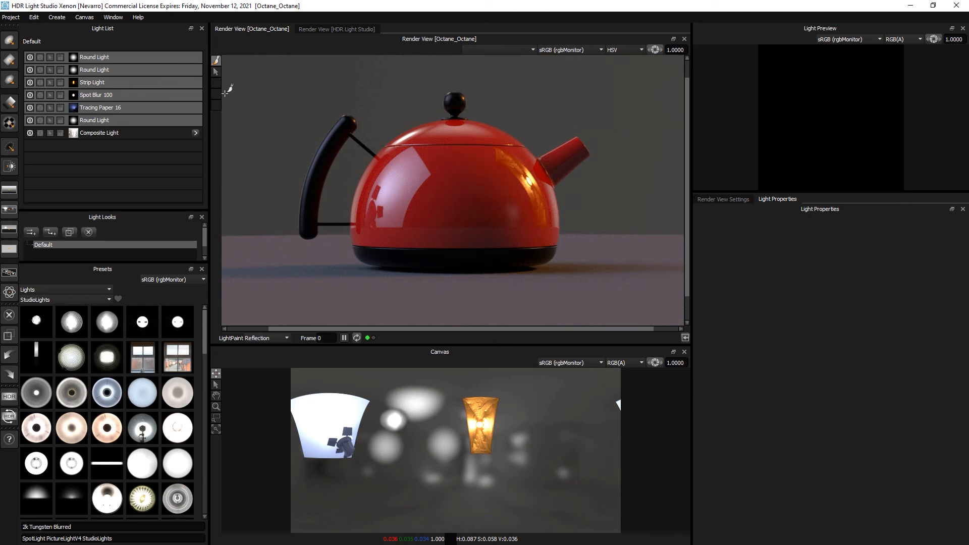
mouse_move(288, 103)
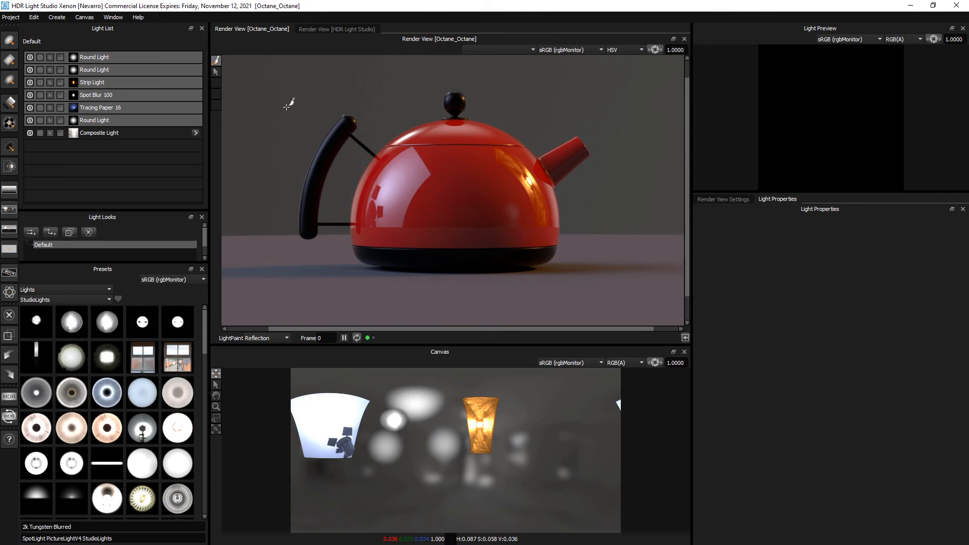
key("ctrl+space")
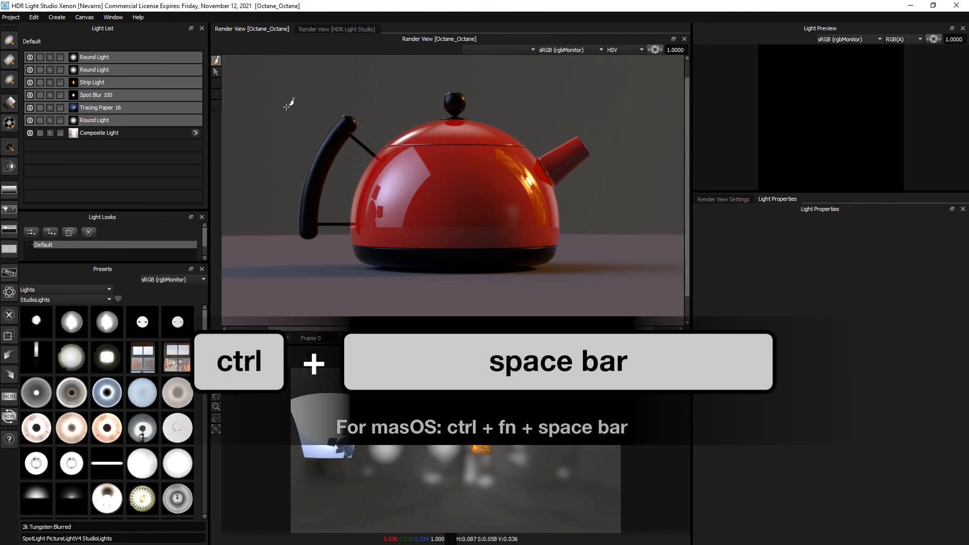
key("ctrl+space")
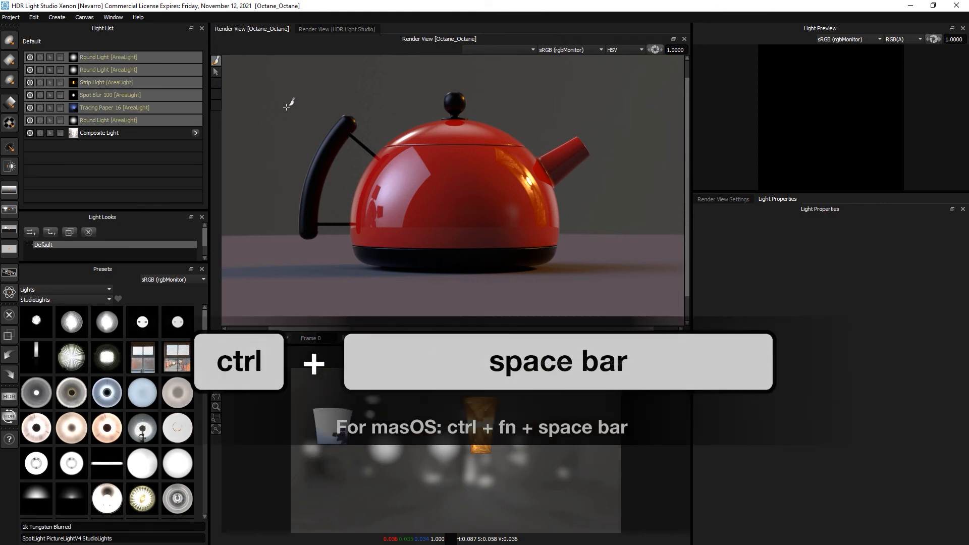
key("ctrl+space")
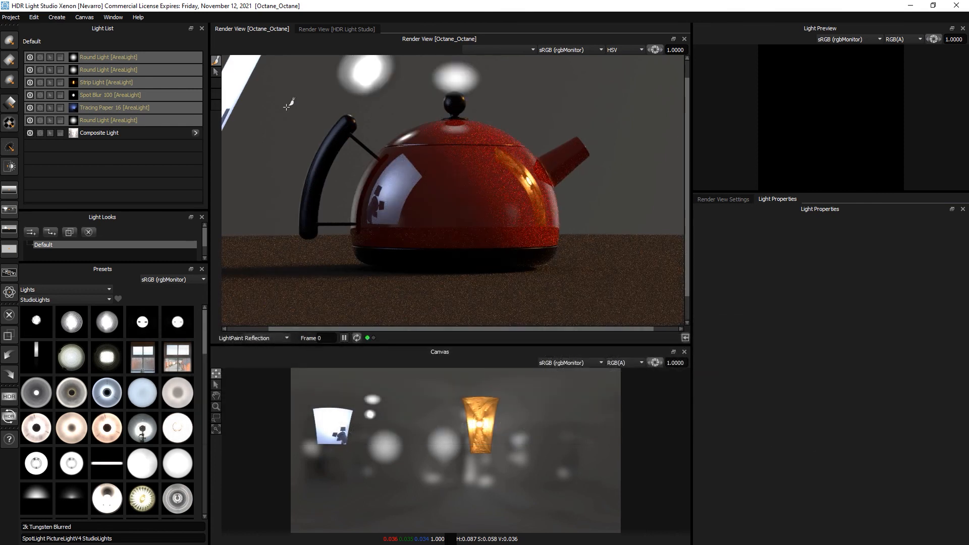
key("ctrl+space")
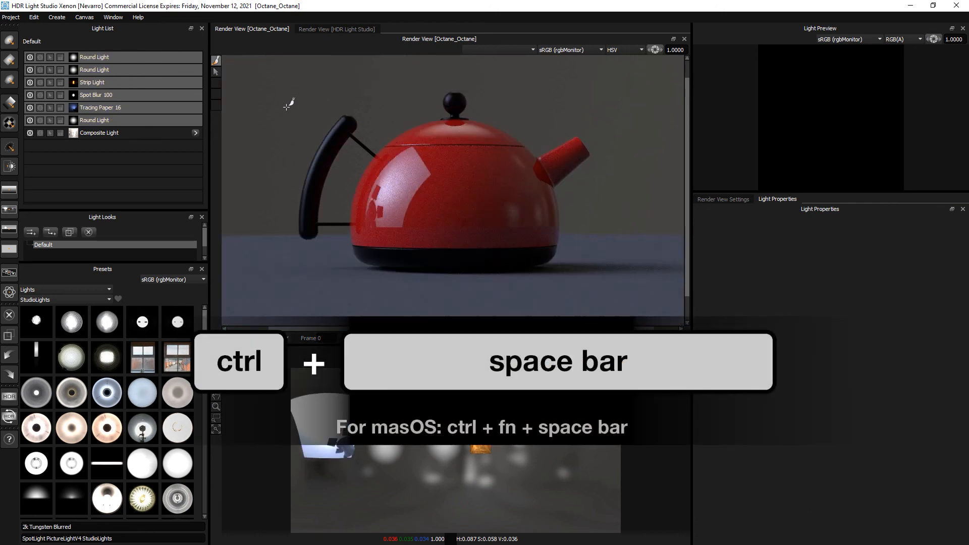
key("ctrl+space")
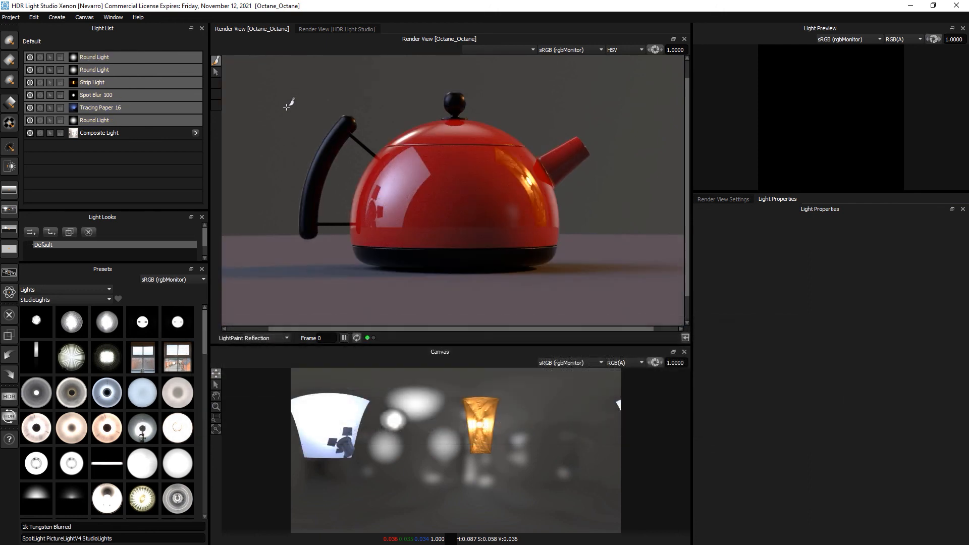